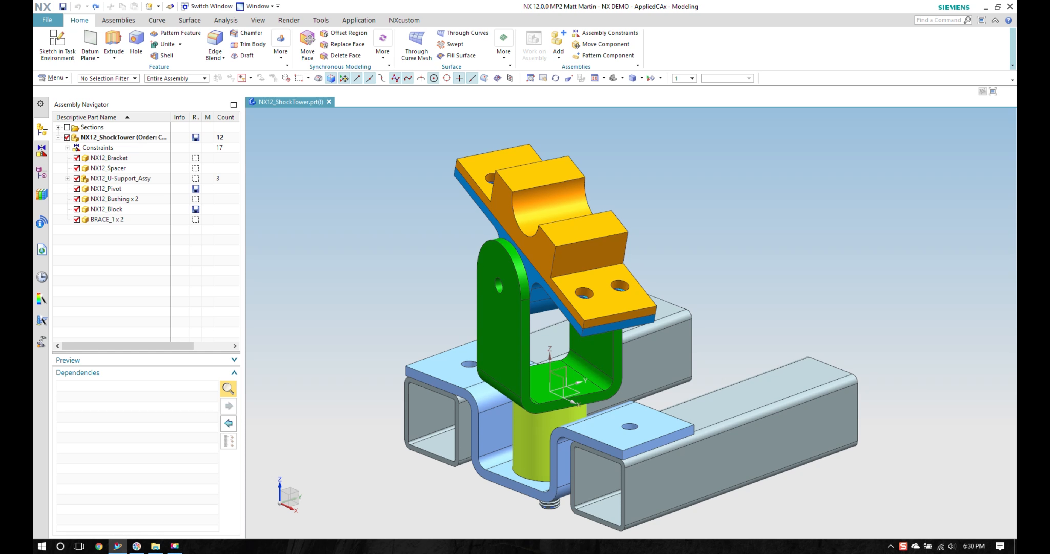
Step: Open NX12_Block and NX12_Pivot each in its own window from the Assembly Navigator
right_click(105, 209)
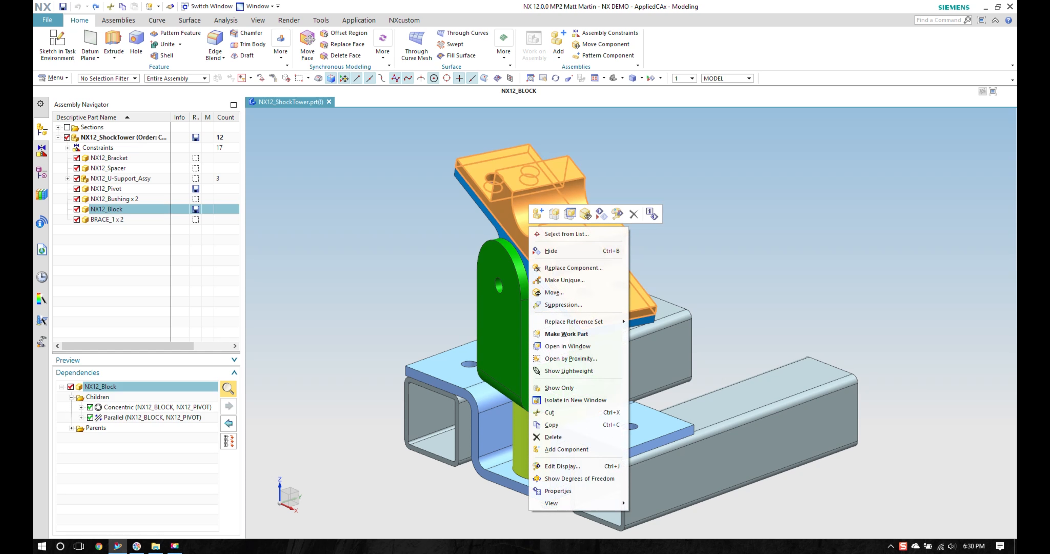
mouse_move(568, 346)
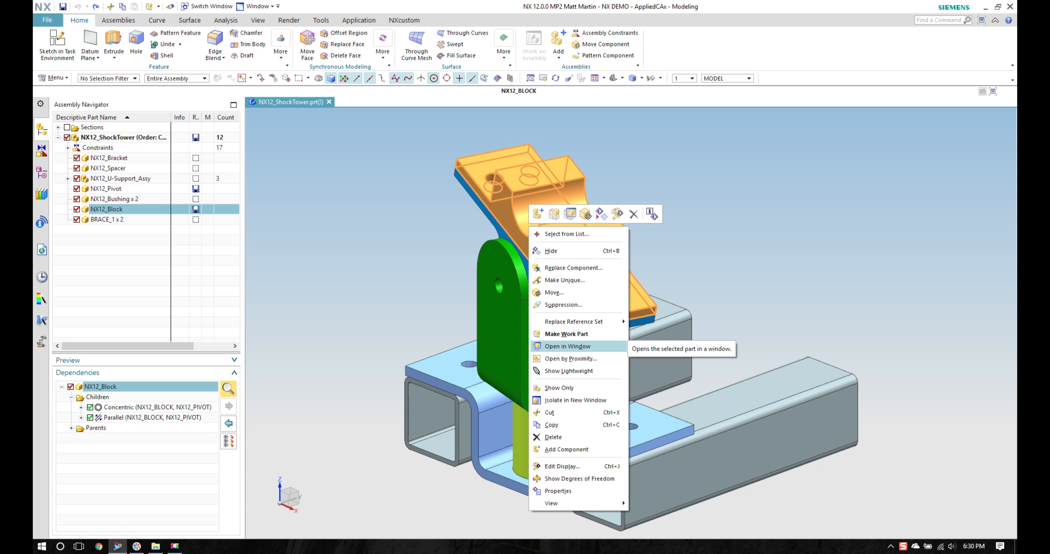
click(567, 345)
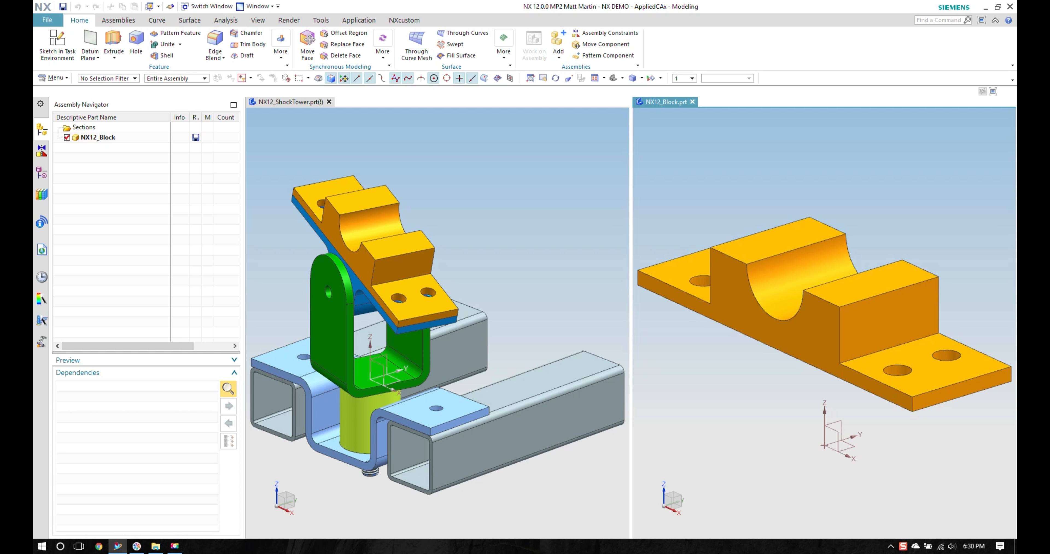
click(105, 209)
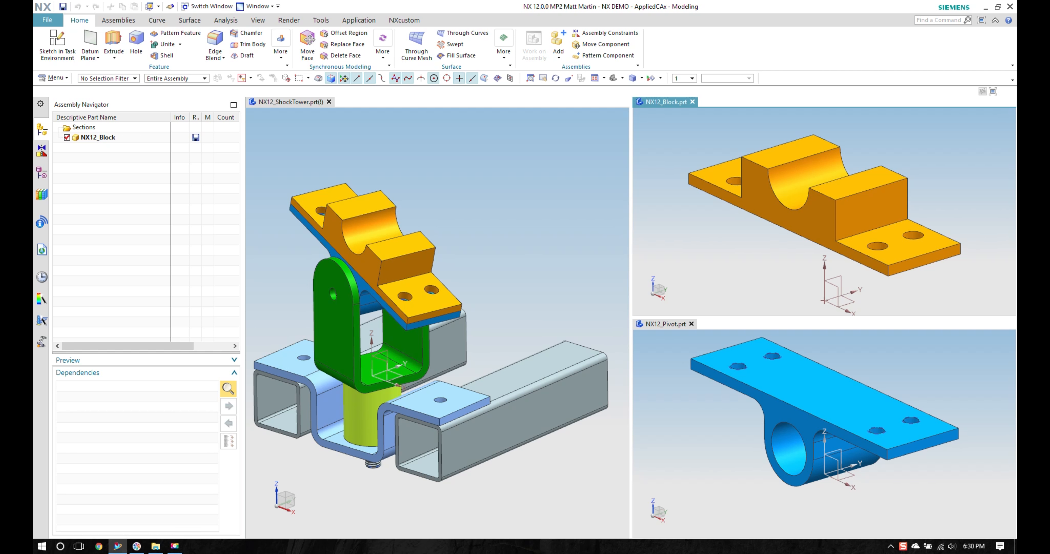
Step: Blend the pivot plate's corner edges at 0.25 in radius in the Pivot window
click(41, 152)
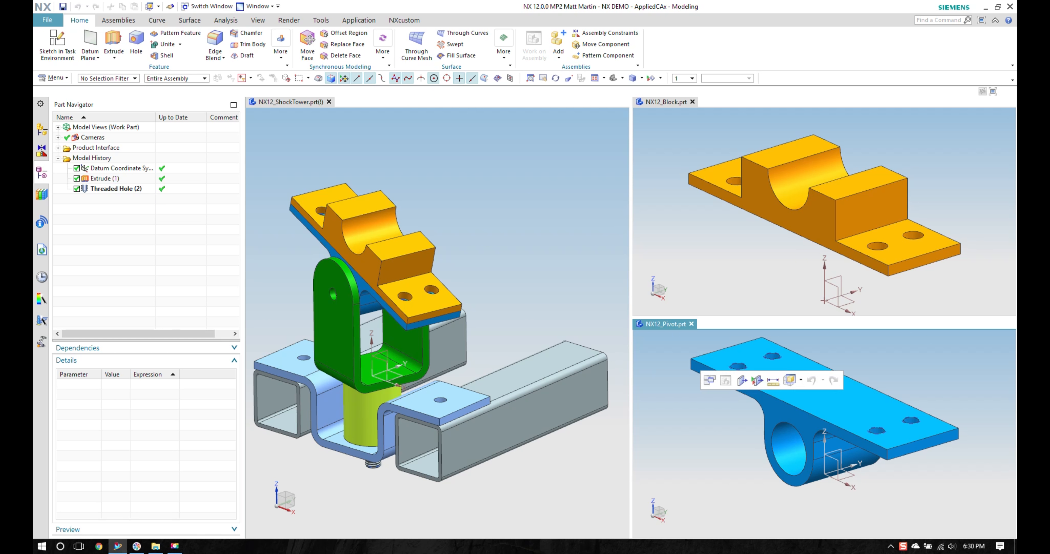
click(804, 402)
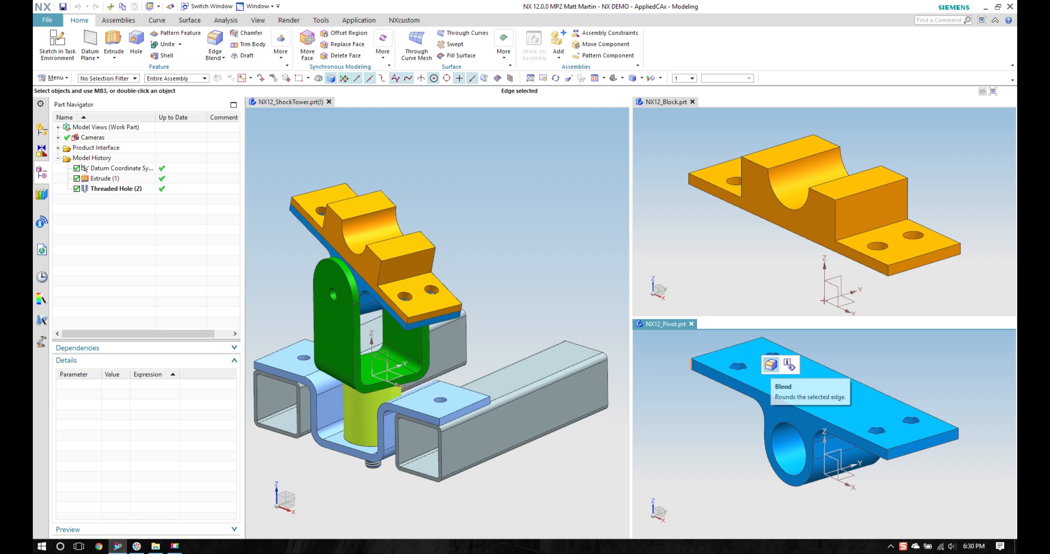
click(770, 366)
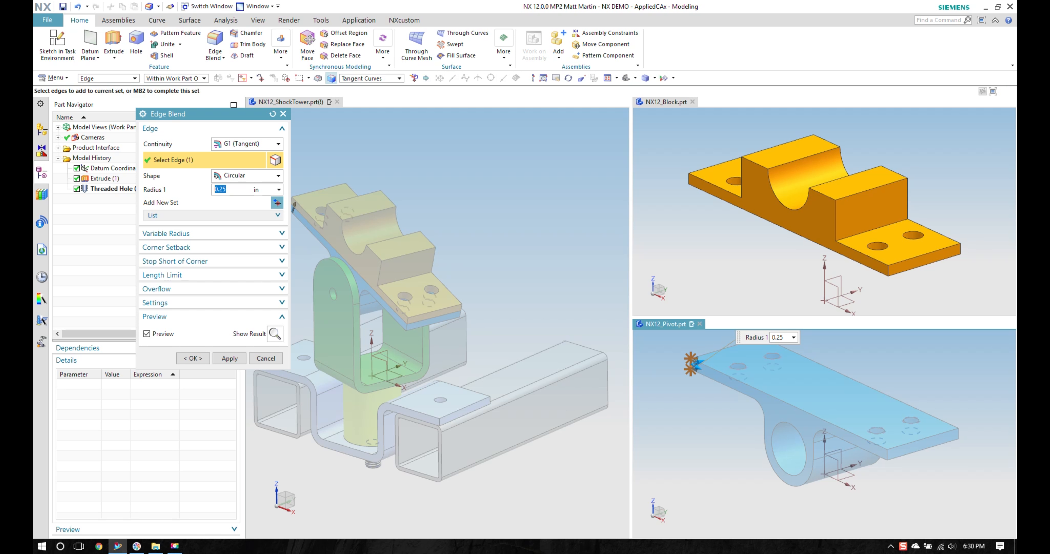
click(956, 435)
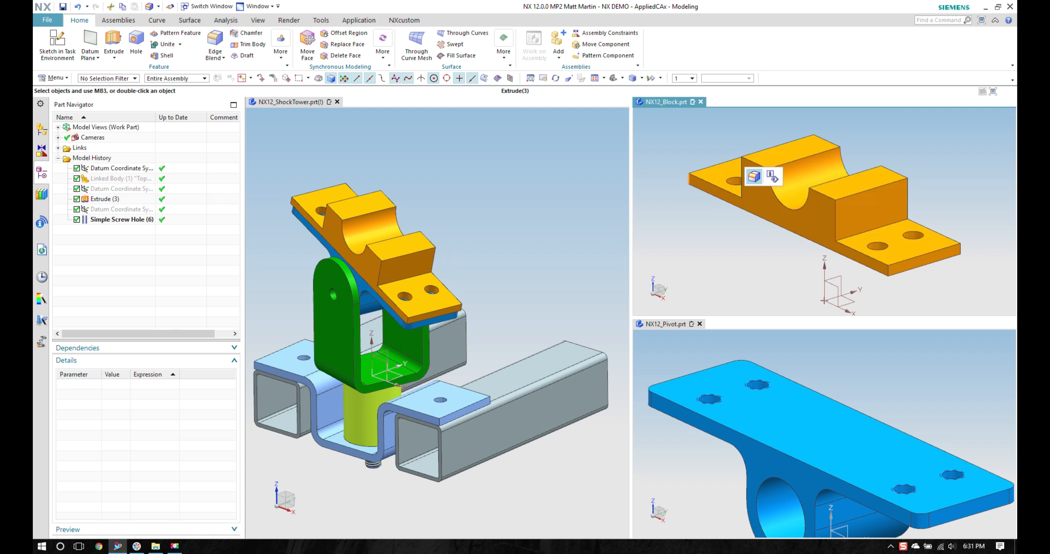
Step: Blend the block's four corner edges at 0.25 in radius
click(215, 45)
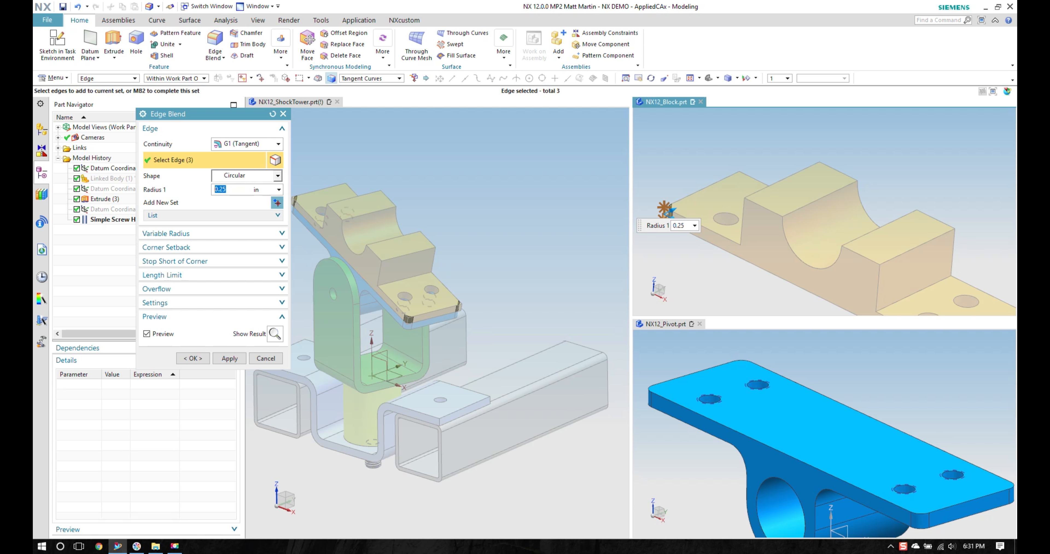
click(727, 178)
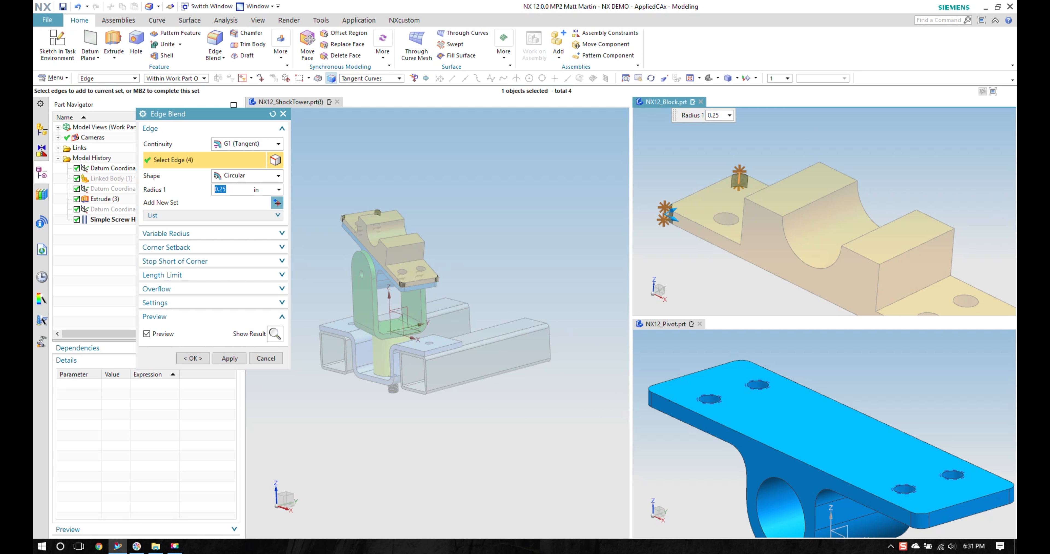
click(192, 357)
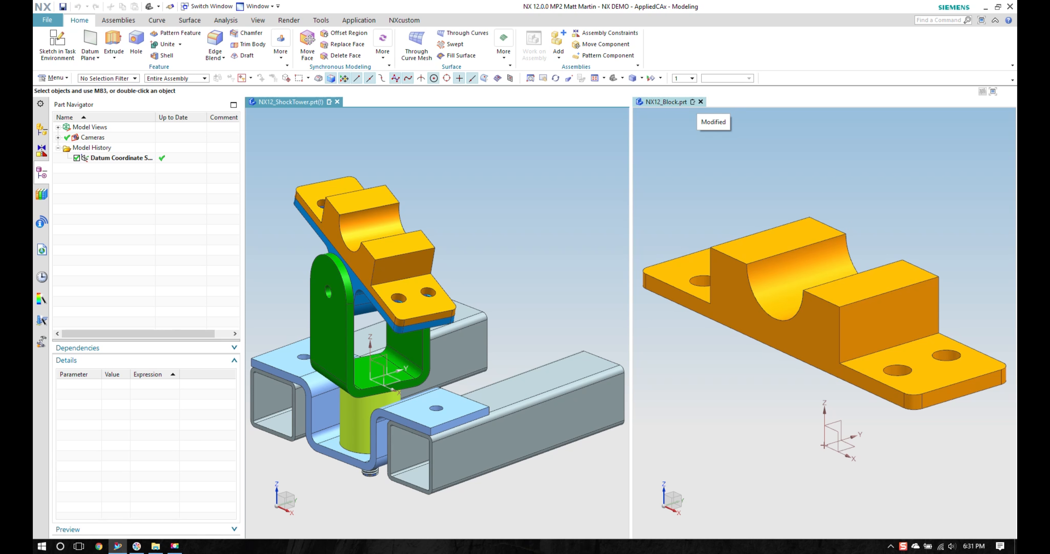
Step: Close the Block window and attempt Make Work Part on BRACE_1, dismissing the units error
click(701, 102)
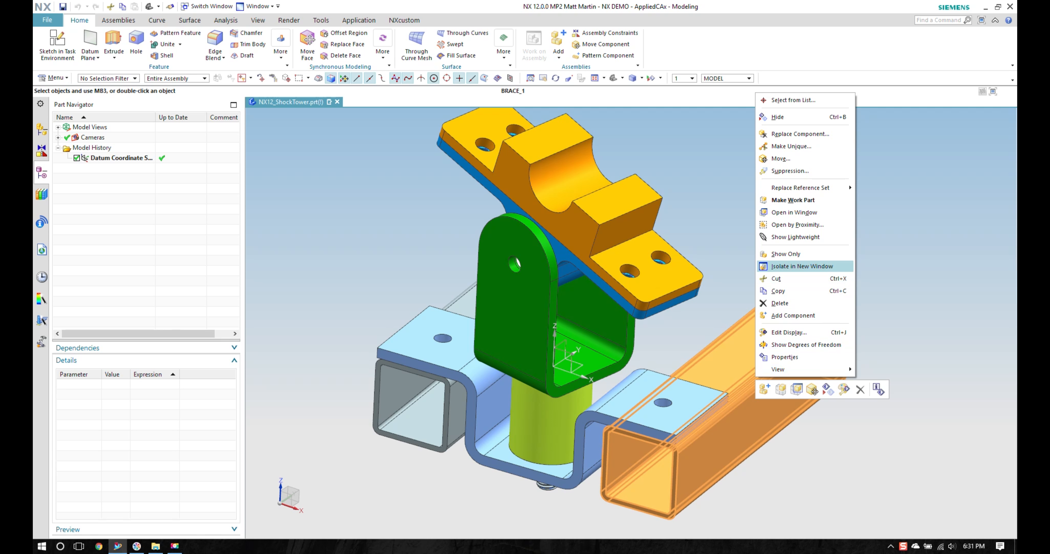
mouse_move(793, 199)
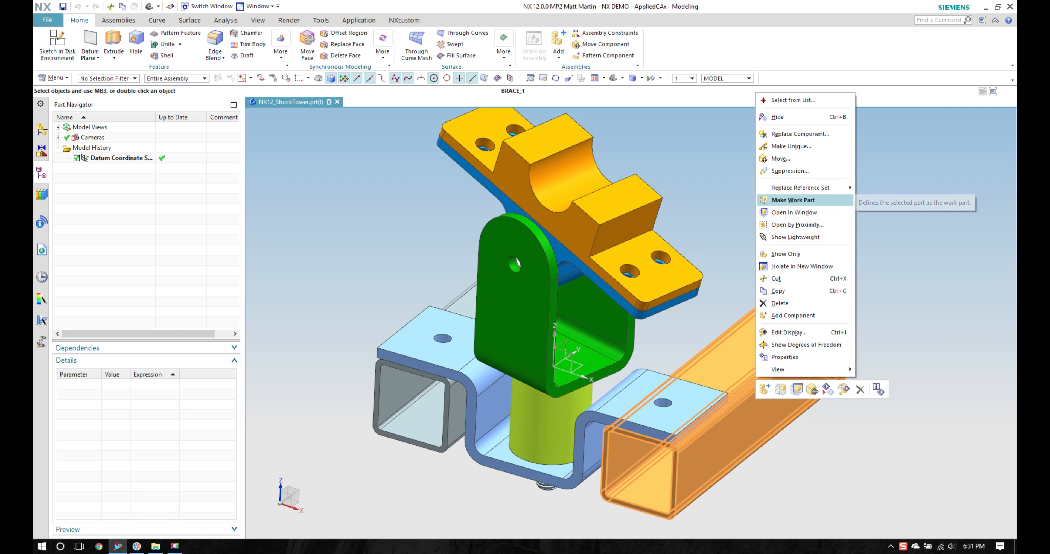
click(793, 200)
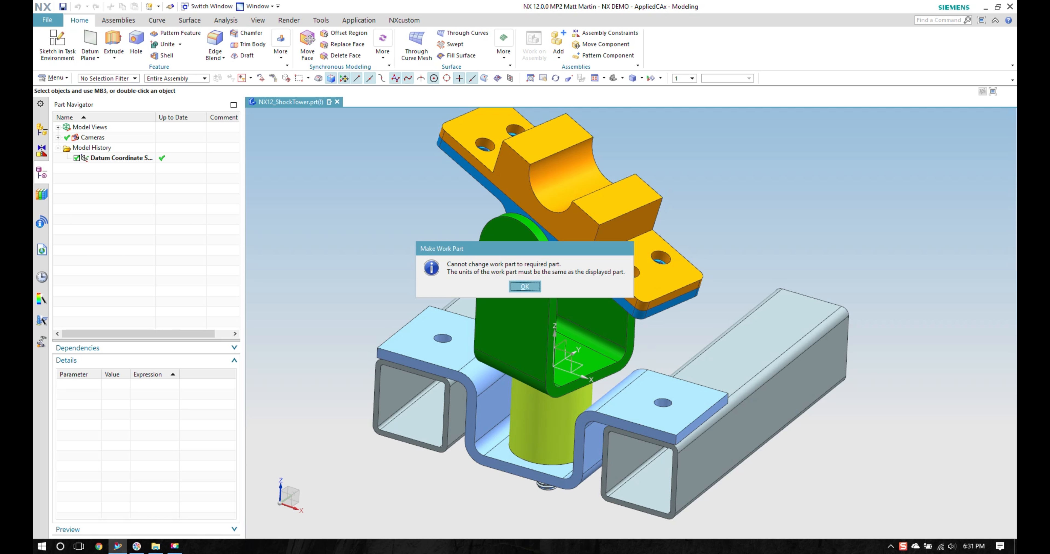
click(525, 286)
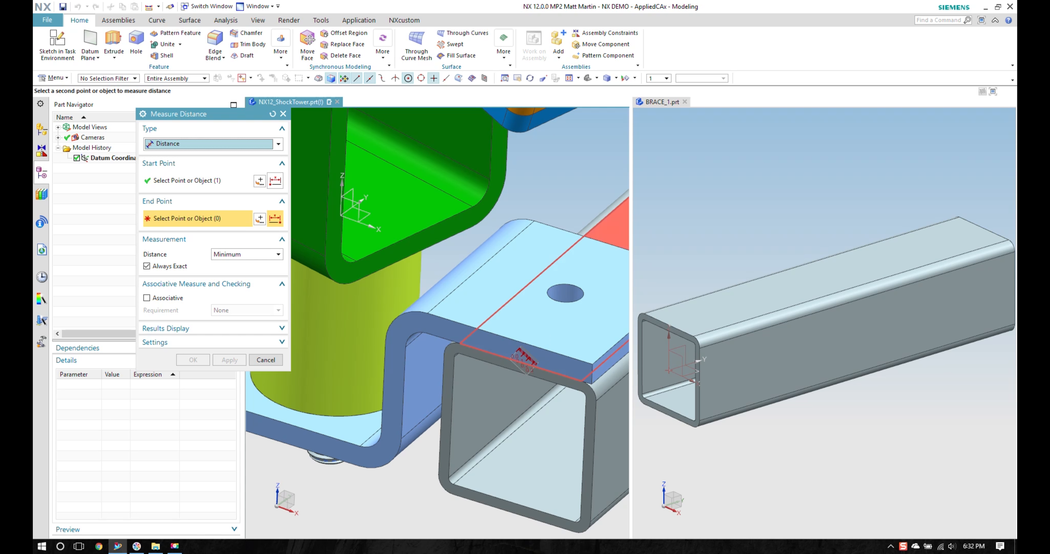
Step: Measure the 1.5 in bracket hole-to-edge distance, then start a hole sketched on the brace top face
click(566, 294)
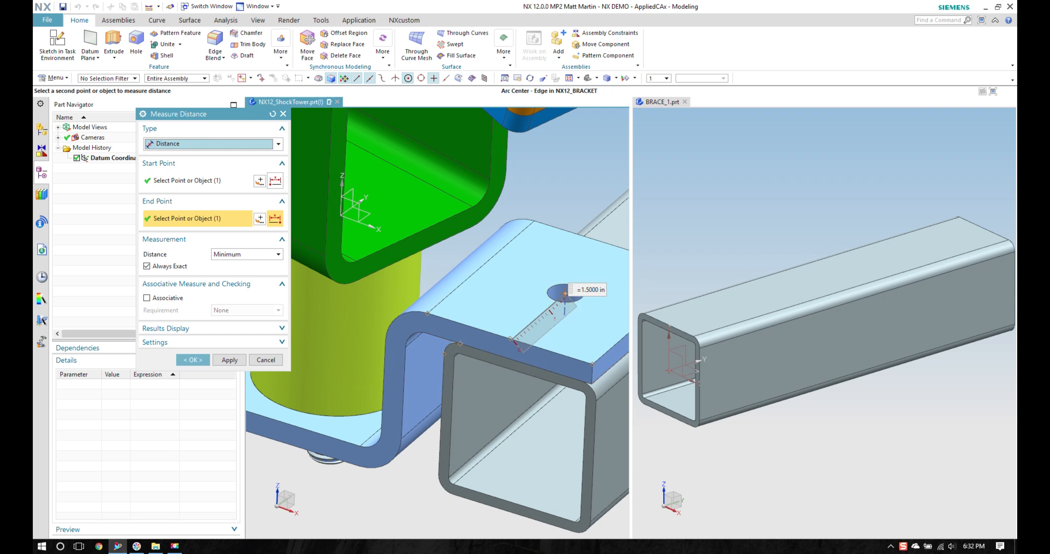
click(266, 360)
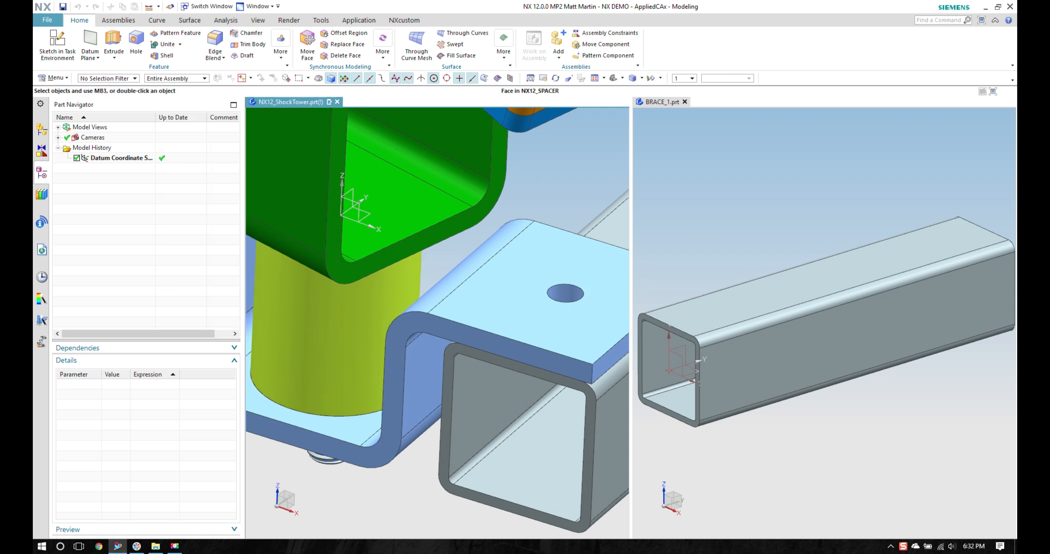
click(113, 41)
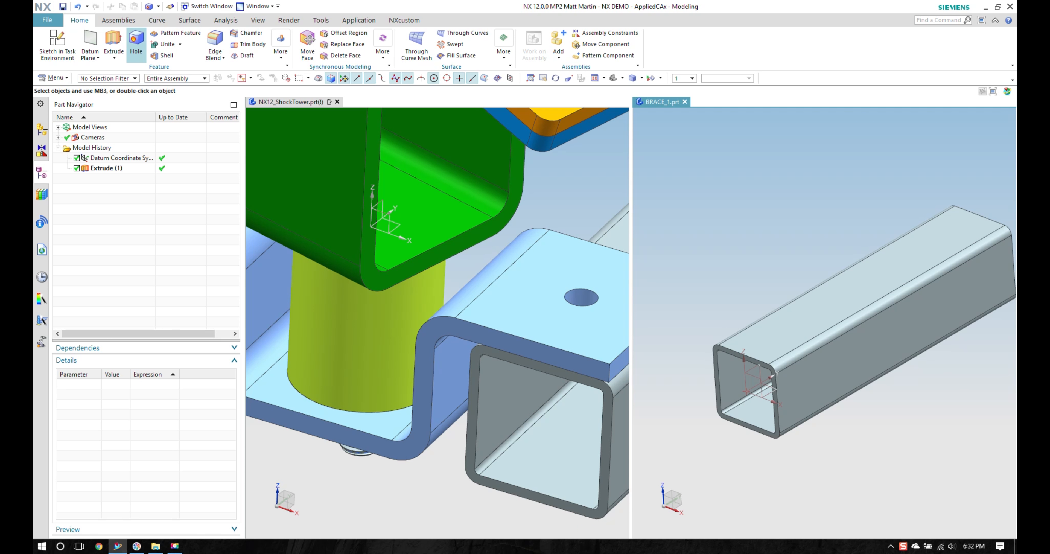
click(136, 41)
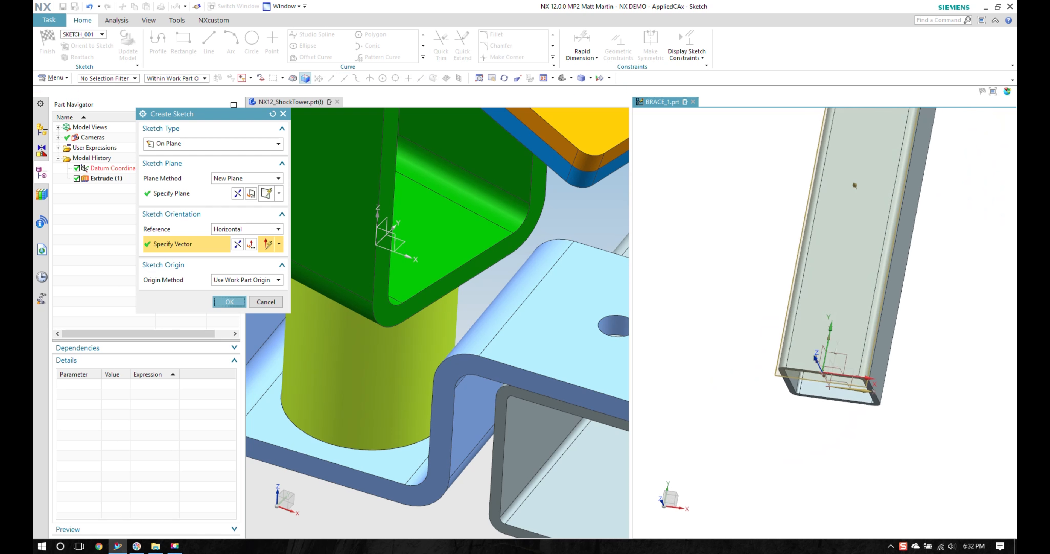
Step: Accept the brace sketch plane and rapid-dimension the hole centre point
click(230, 301)
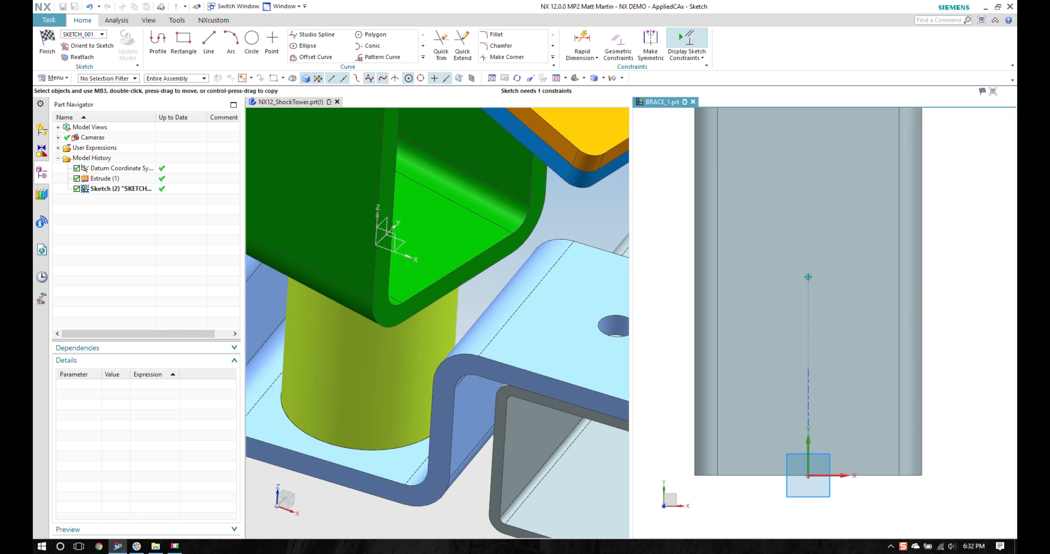
click(582, 45)
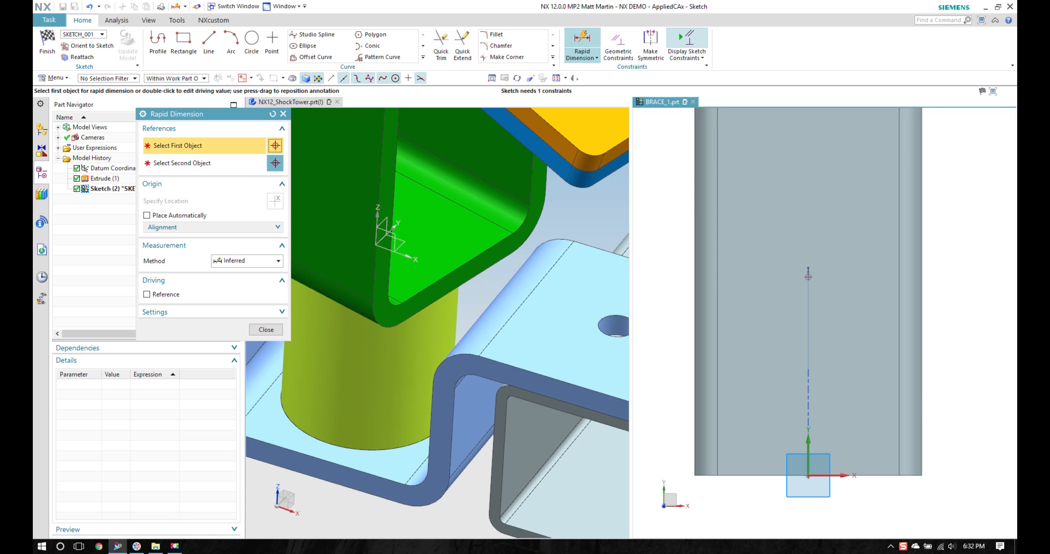
click(919, 475)
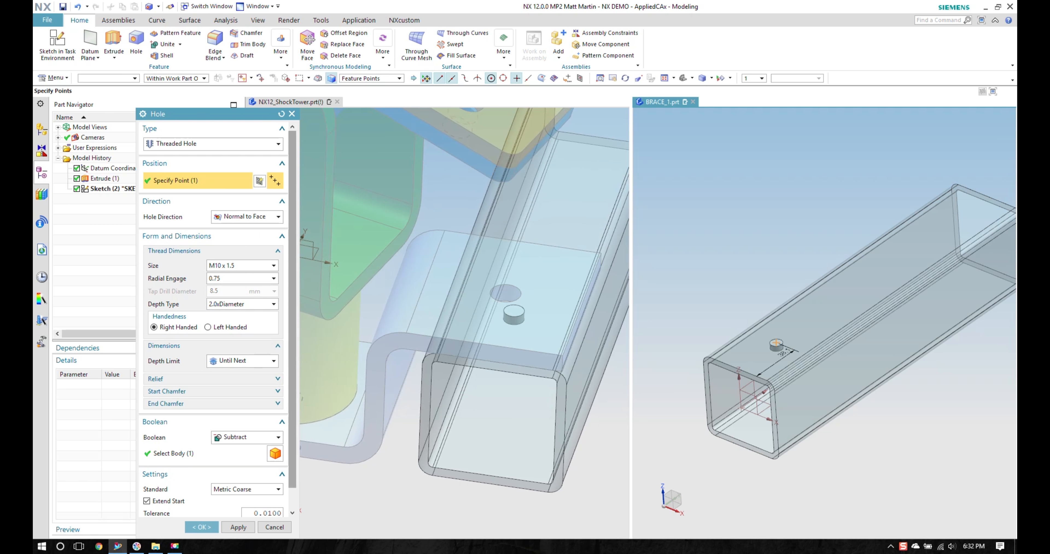
Step: Create the M10x1.5 threaded hole in the brace with Full depth threads
click(273, 304)
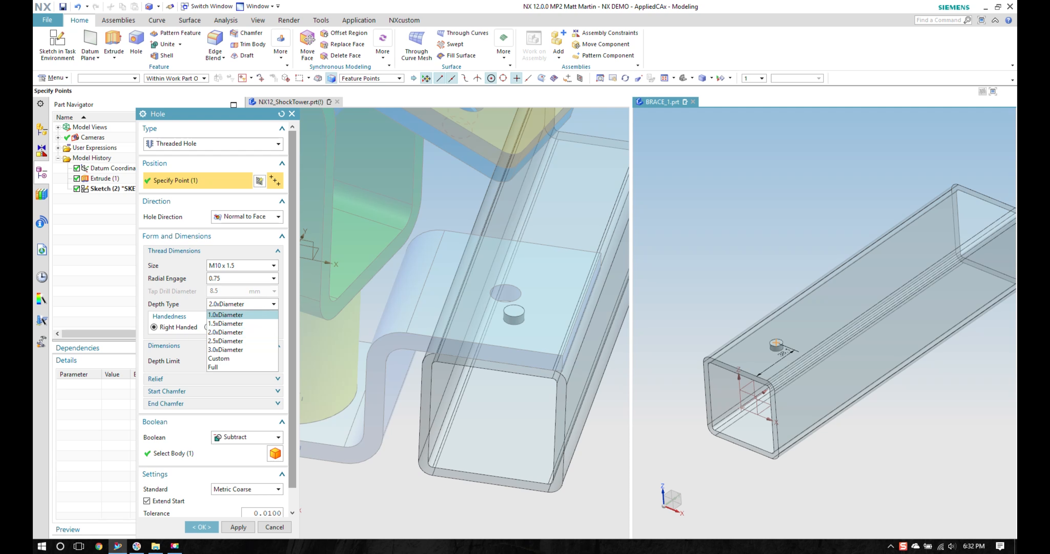
click(213, 367)
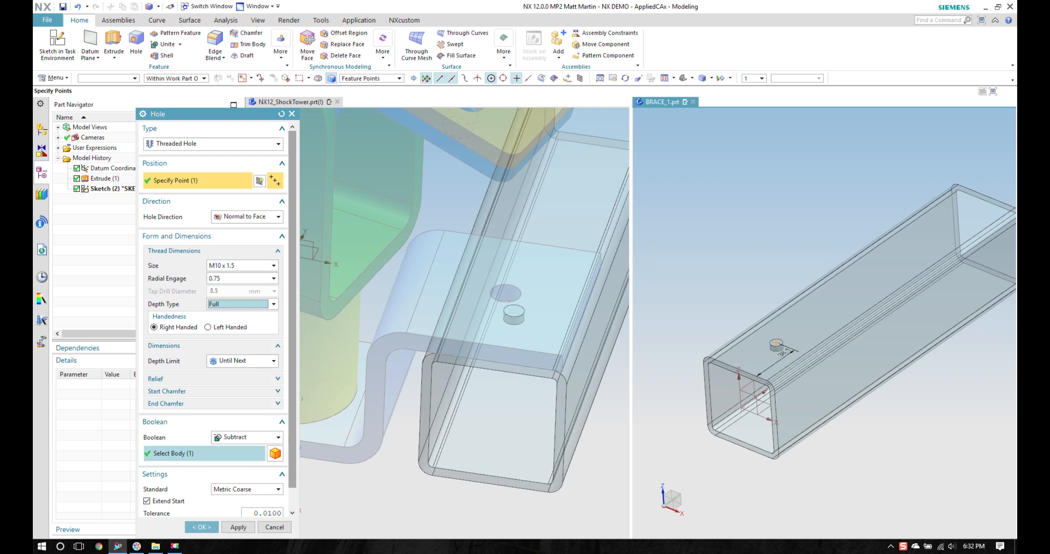
click(201, 527)
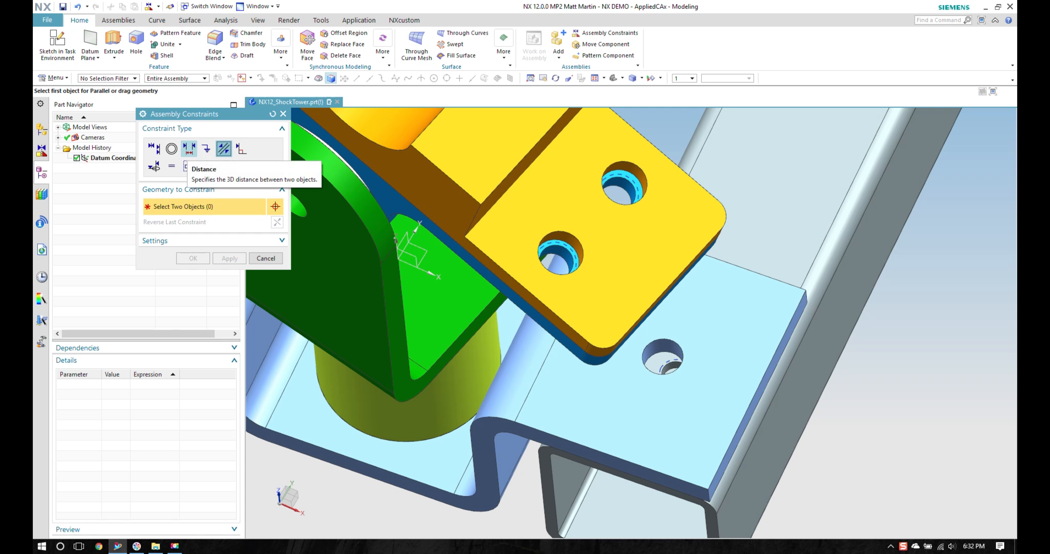
Step: Apply a Touch Align constraint using the bracket hole's centreline
click(155, 148)
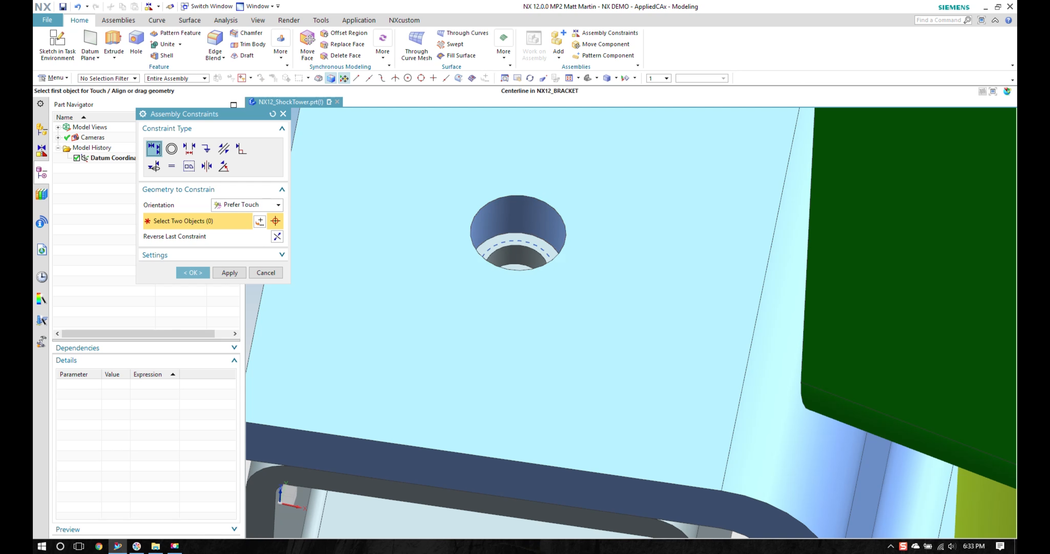
click(265, 273)
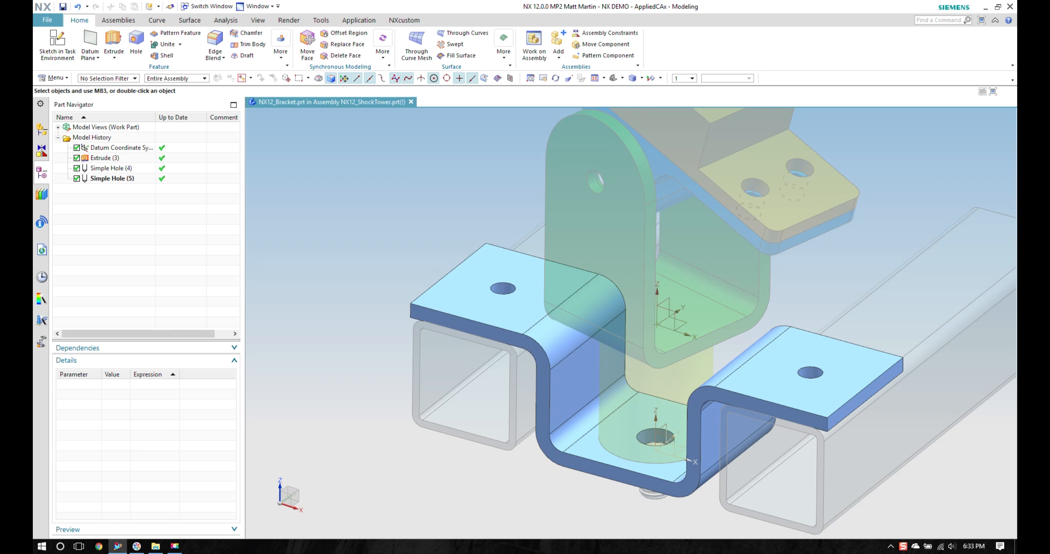
Step: Edit the bracket's Extrude (3) distance from 1.5 to 1 in
click(104, 157)
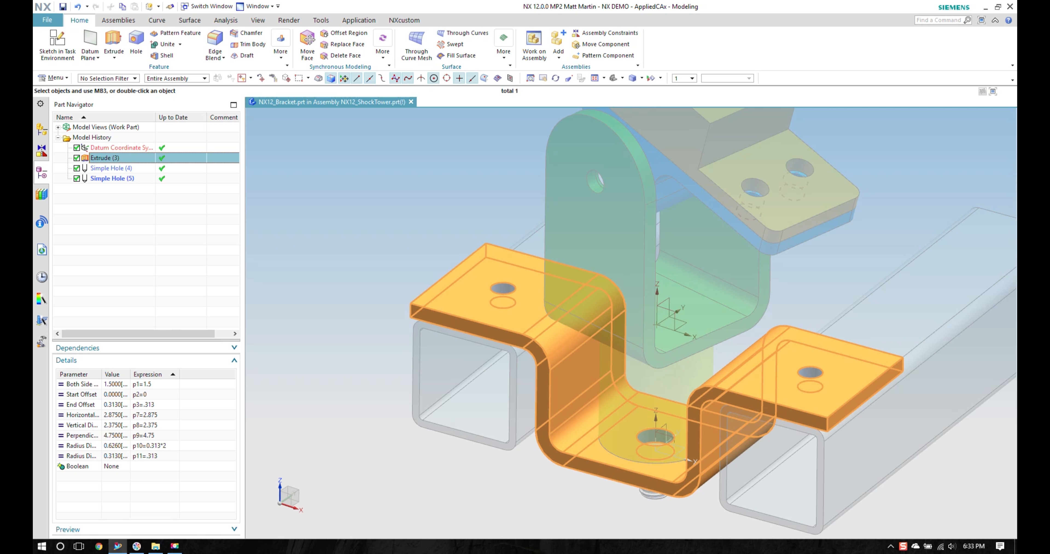
double_click(103, 158)
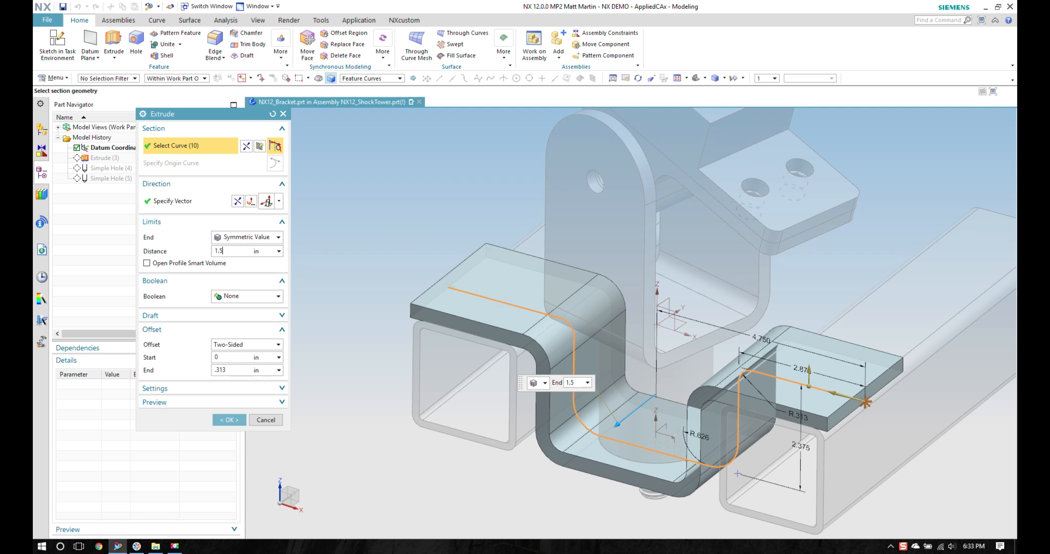
text(1.)
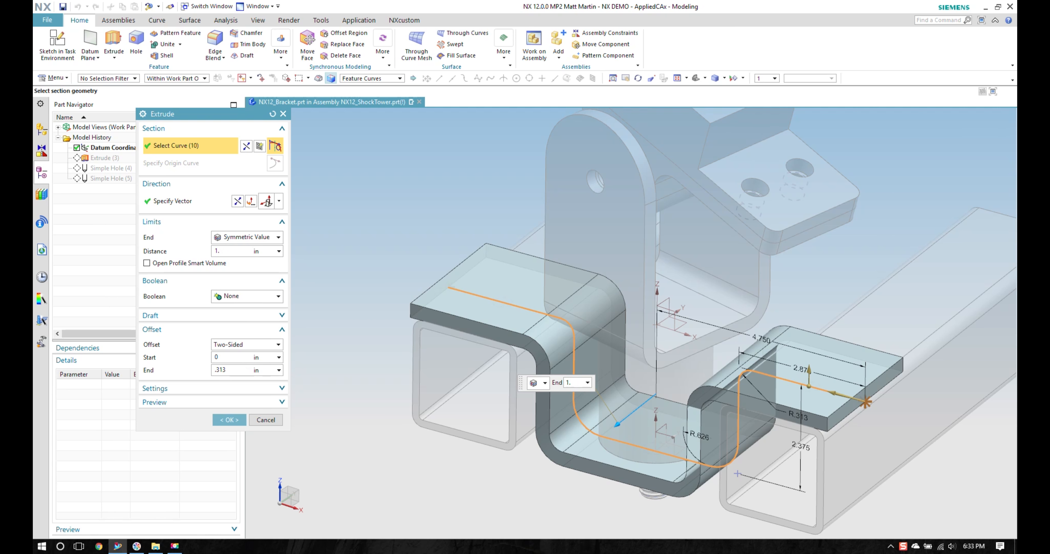
click(228, 420)
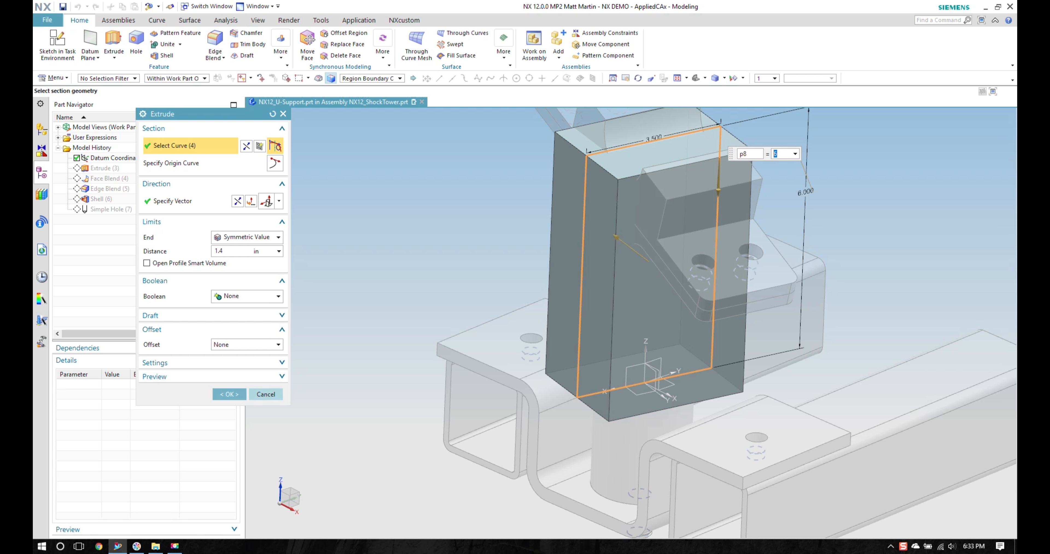
Step: Change the U-support's p8 profile dimension in the Extrude dialog
click(229, 394)
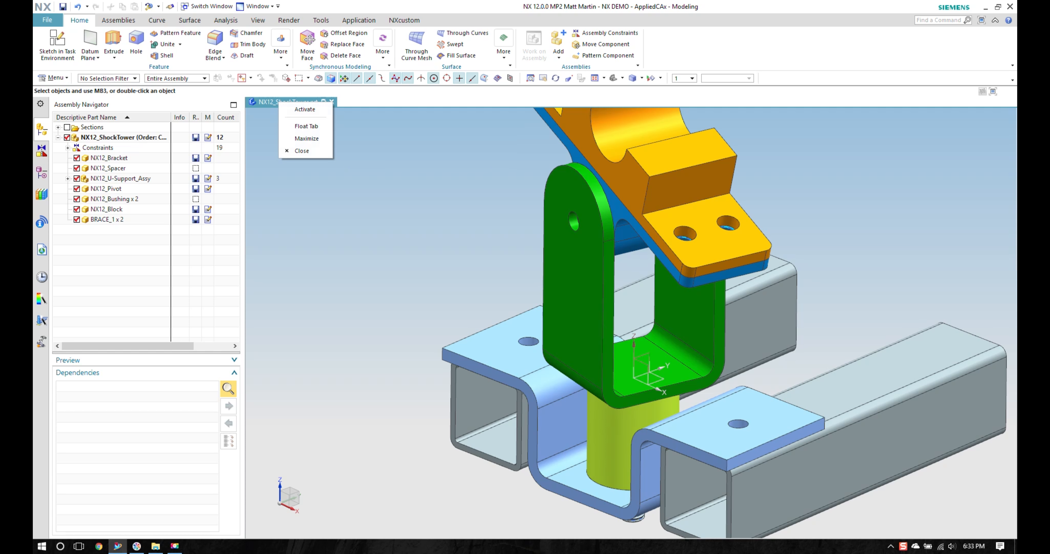
Step: Float the NX12_ShockTower tab into its own window and select NX12_Block in the navigator
click(301, 150)
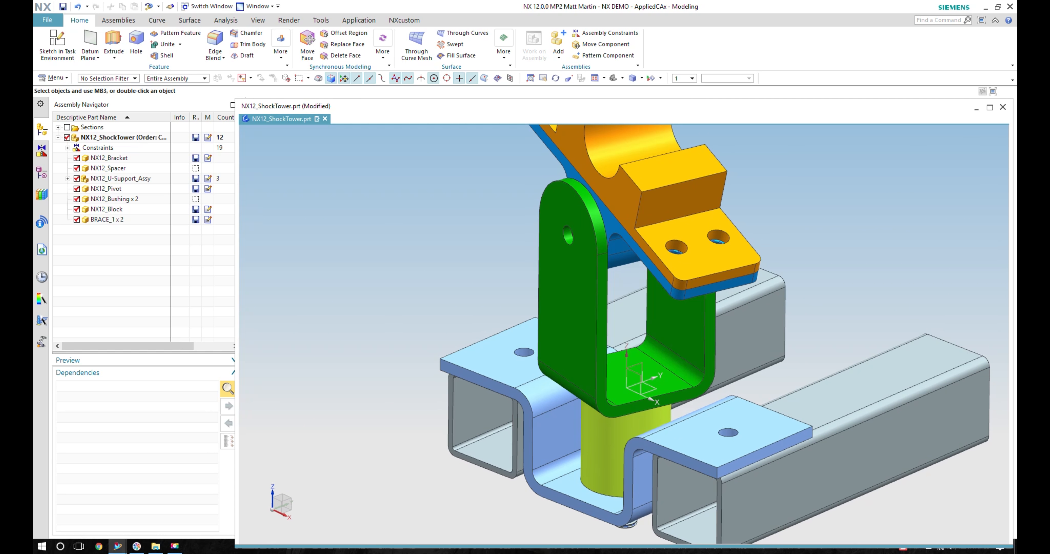
click(106, 209)
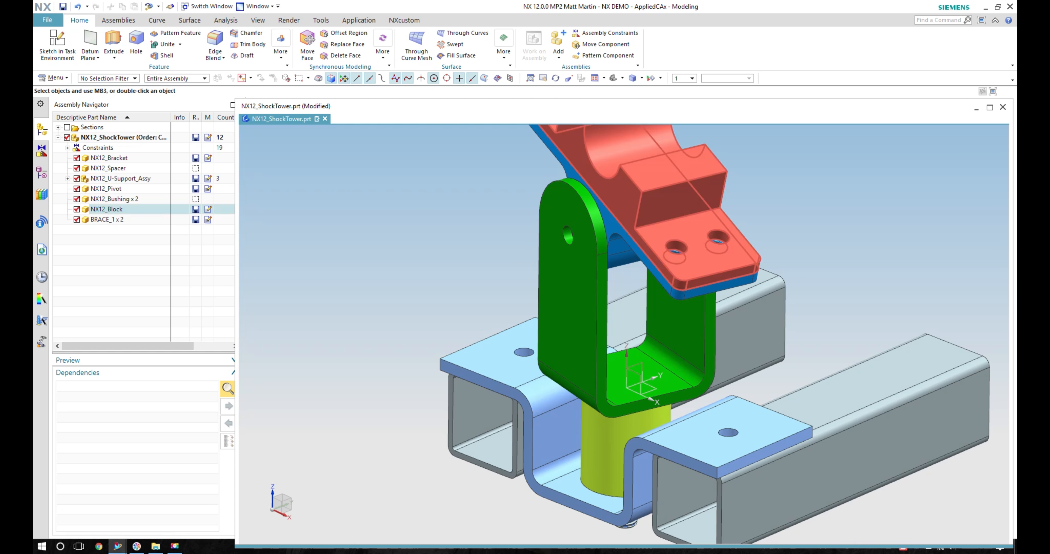